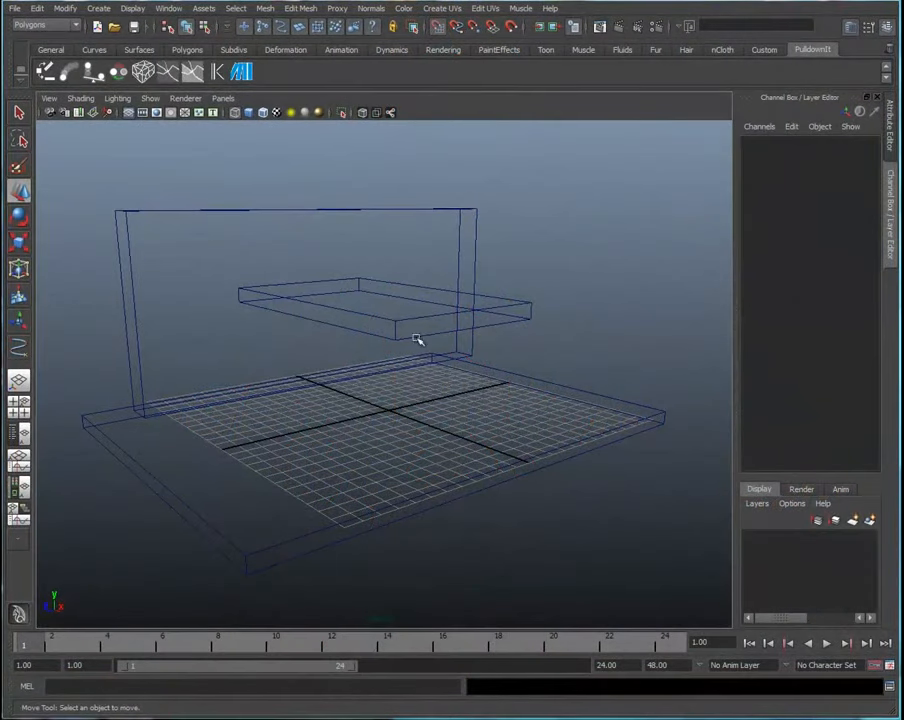
- Select the combined wall, shelf and floor mesh polySurface1 in the viewport
left_click_drag(416, 340, 434, 386)
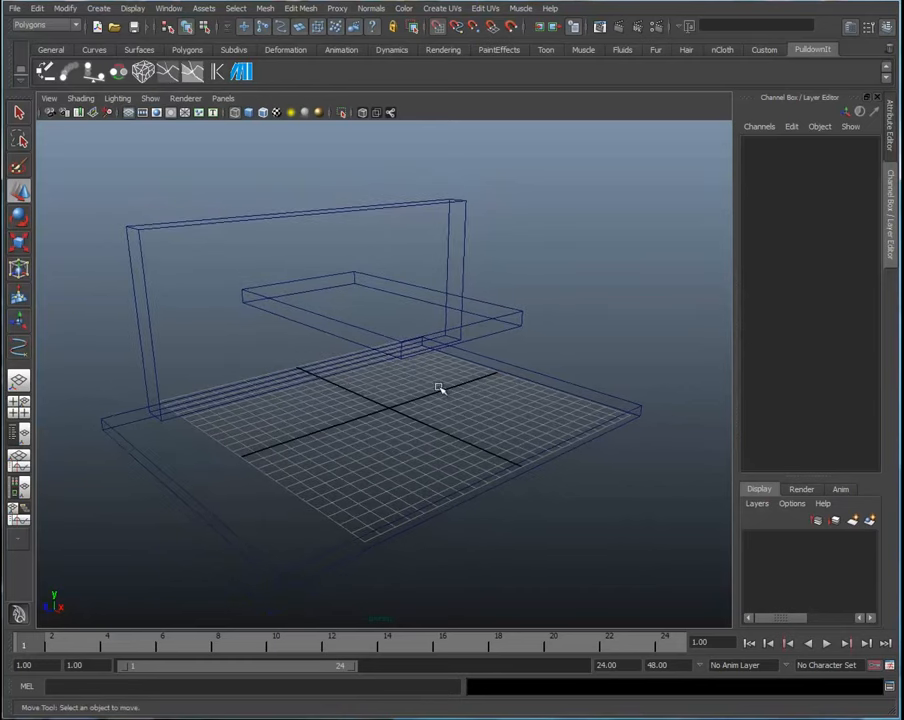
mouse_move(428, 376)
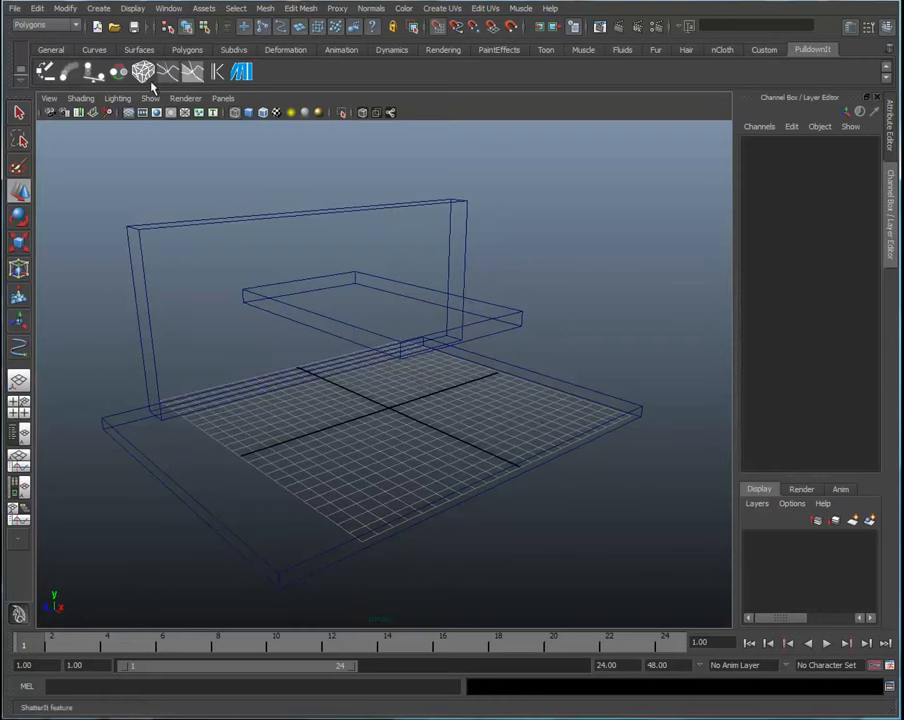
left_click(400, 320)
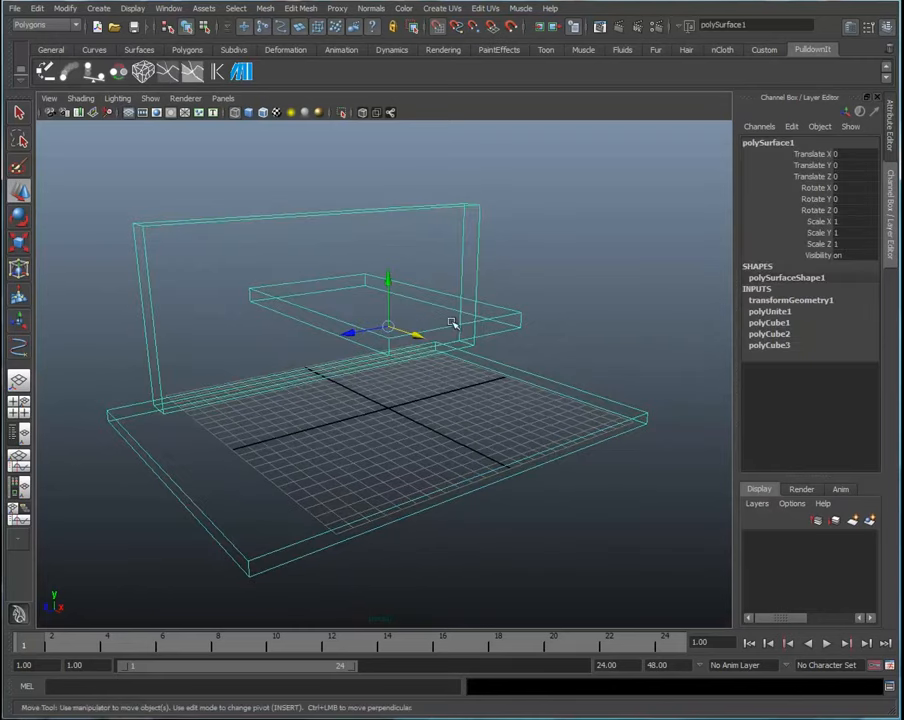
mouse_move(476, 340)
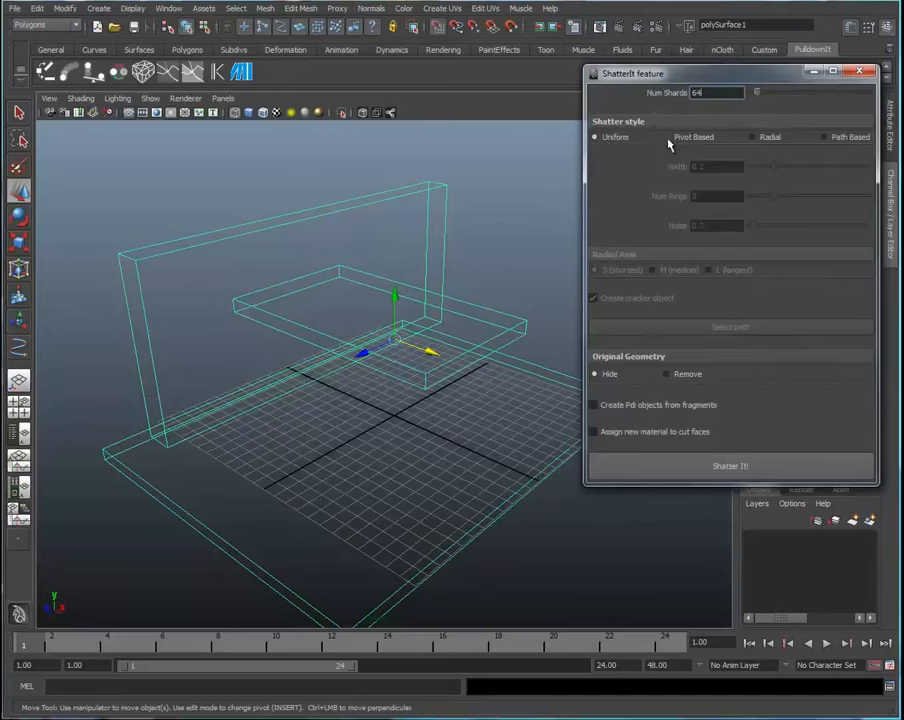
- Choose the Pivot Based shatter style and drag its pivot to the floor centre
left_click(668, 136)
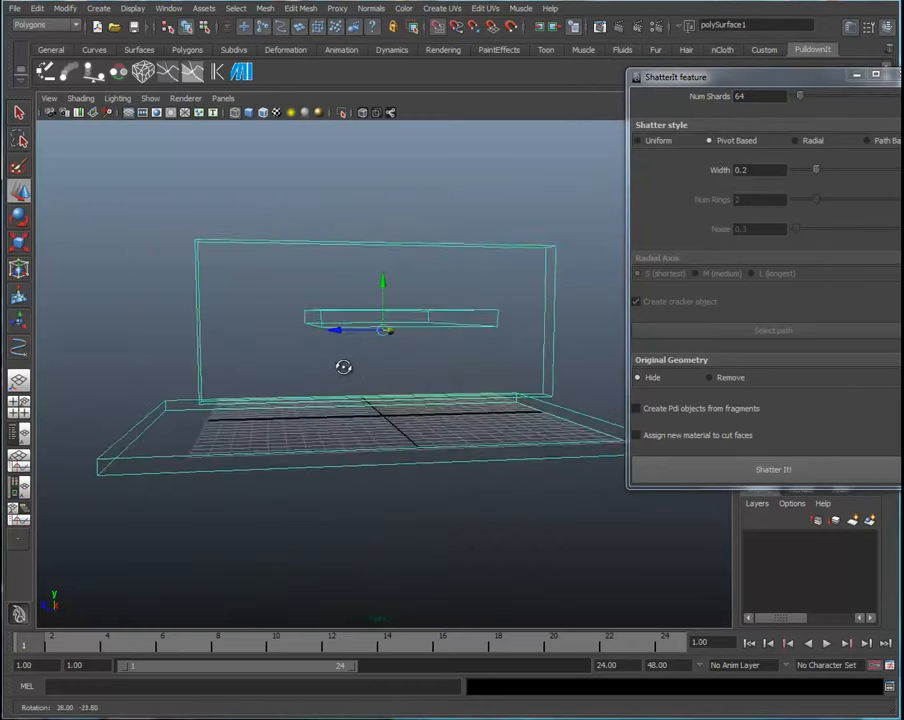
left_click_drag(344, 366, 432, 390)
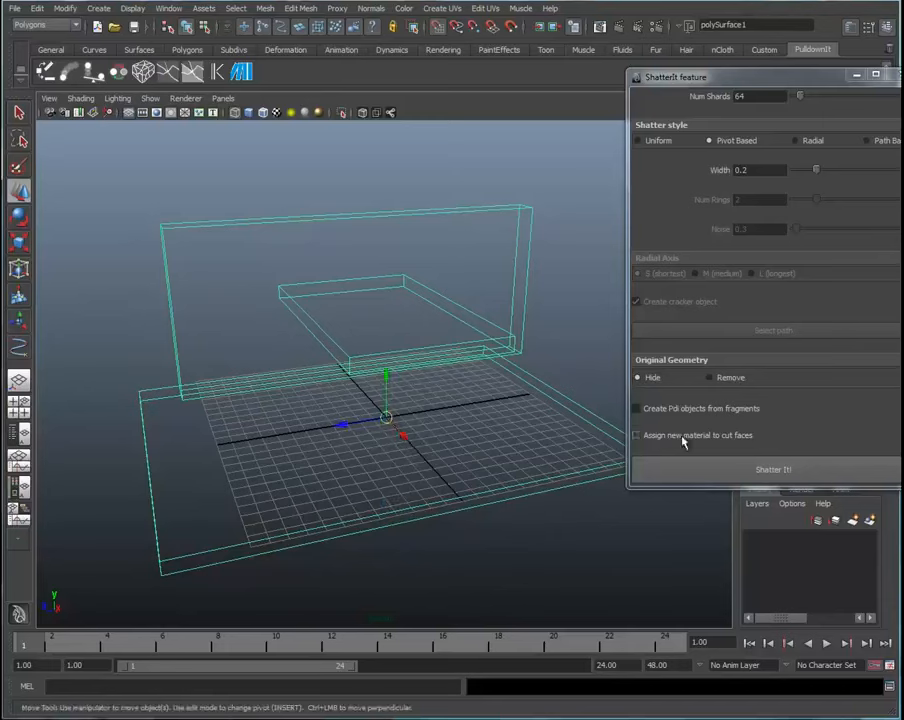
- Select the Num Shards value so it can be replaced with 1000
triple_click(760, 96)
type("1000")
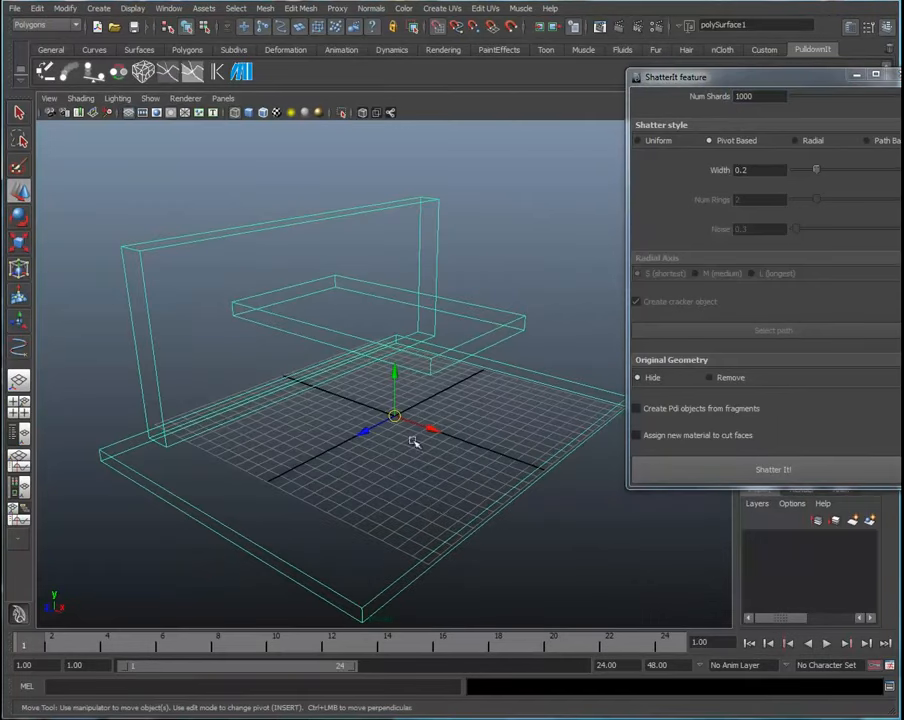
mouse_move(332, 290)
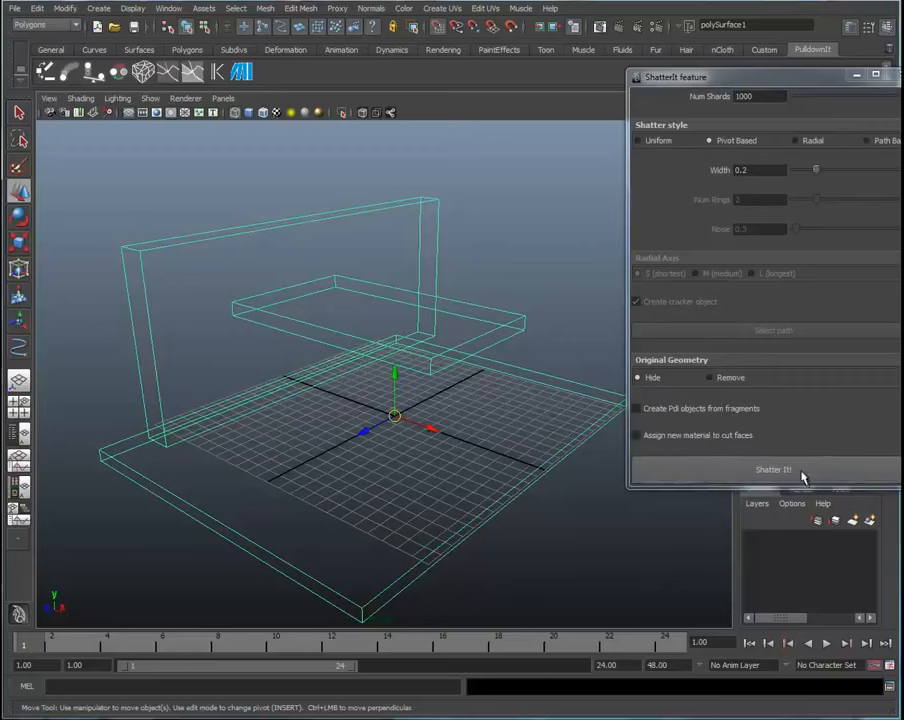
left_click(772, 468)
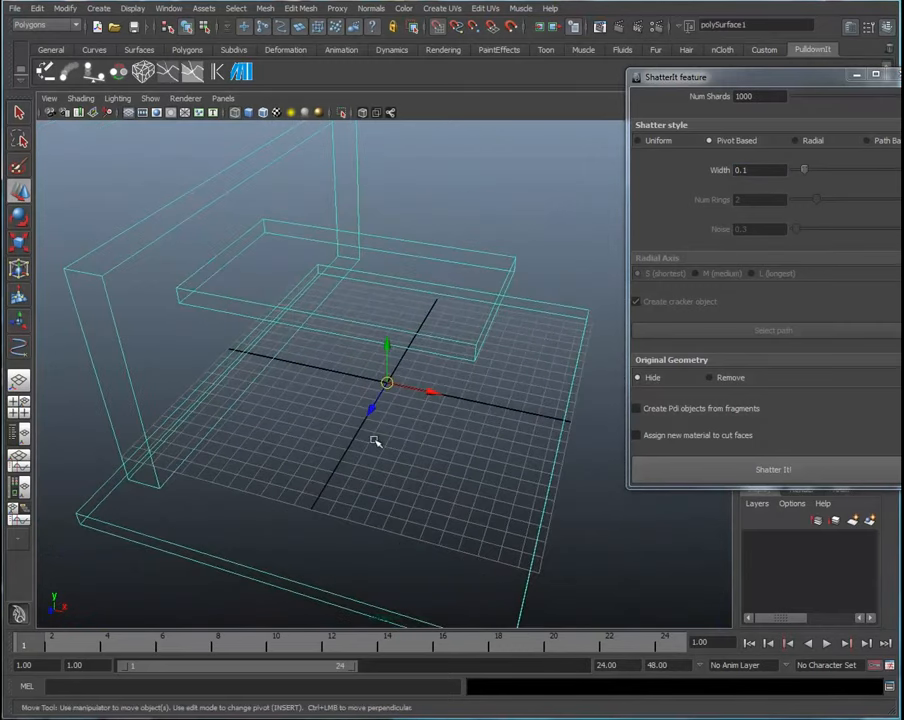
- Run Shatter It! to fracture the model with a 0.1 fracture width
left_click(772, 468)
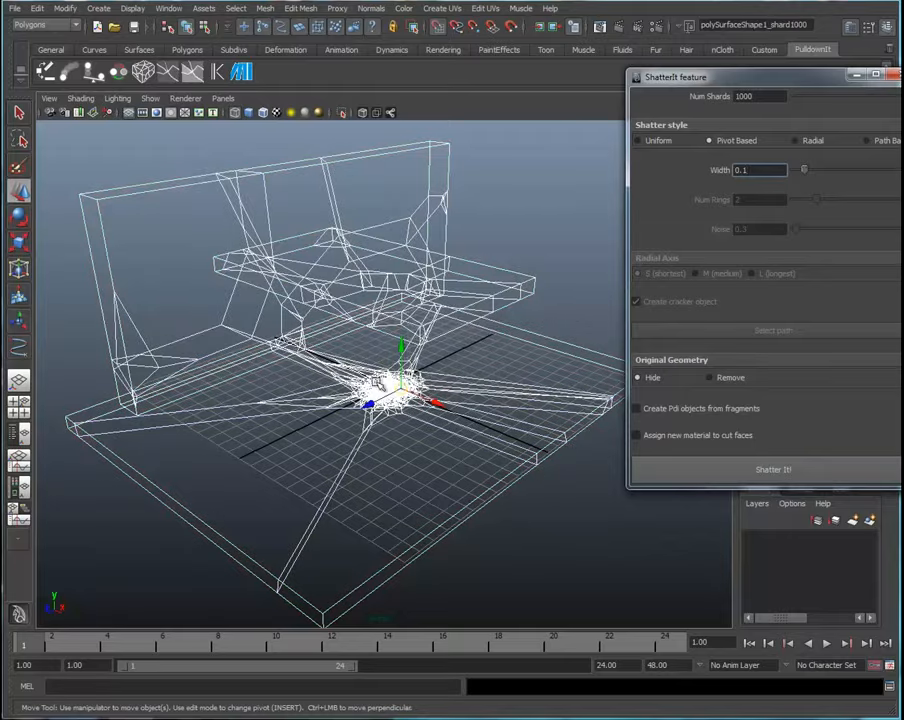
left_click(772, 468)
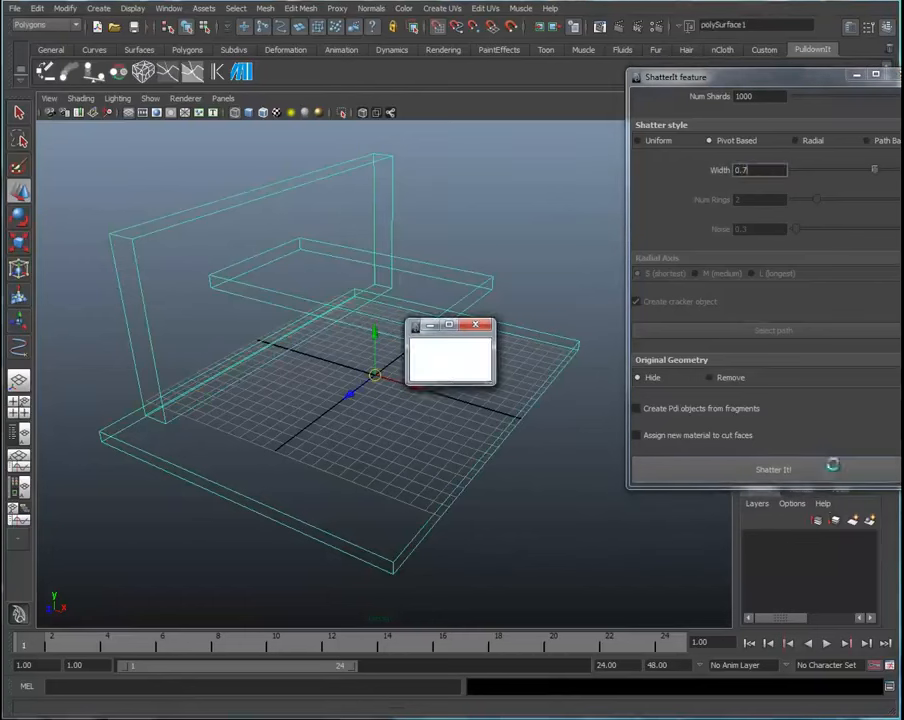
- Run Shatter It! again with the wider fracture width to compare the fragments
left_click(772, 468)
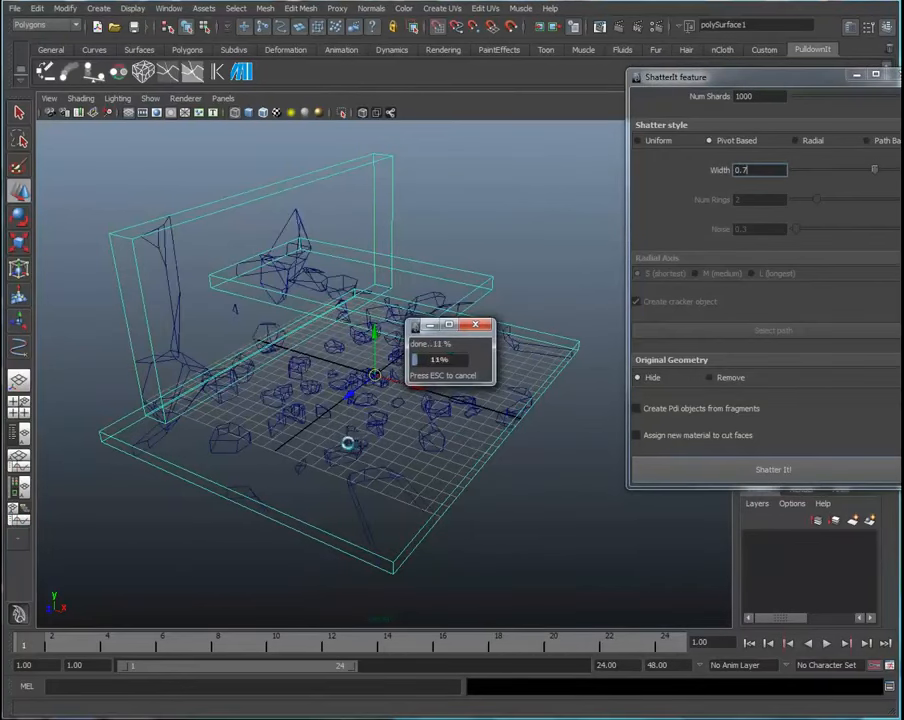